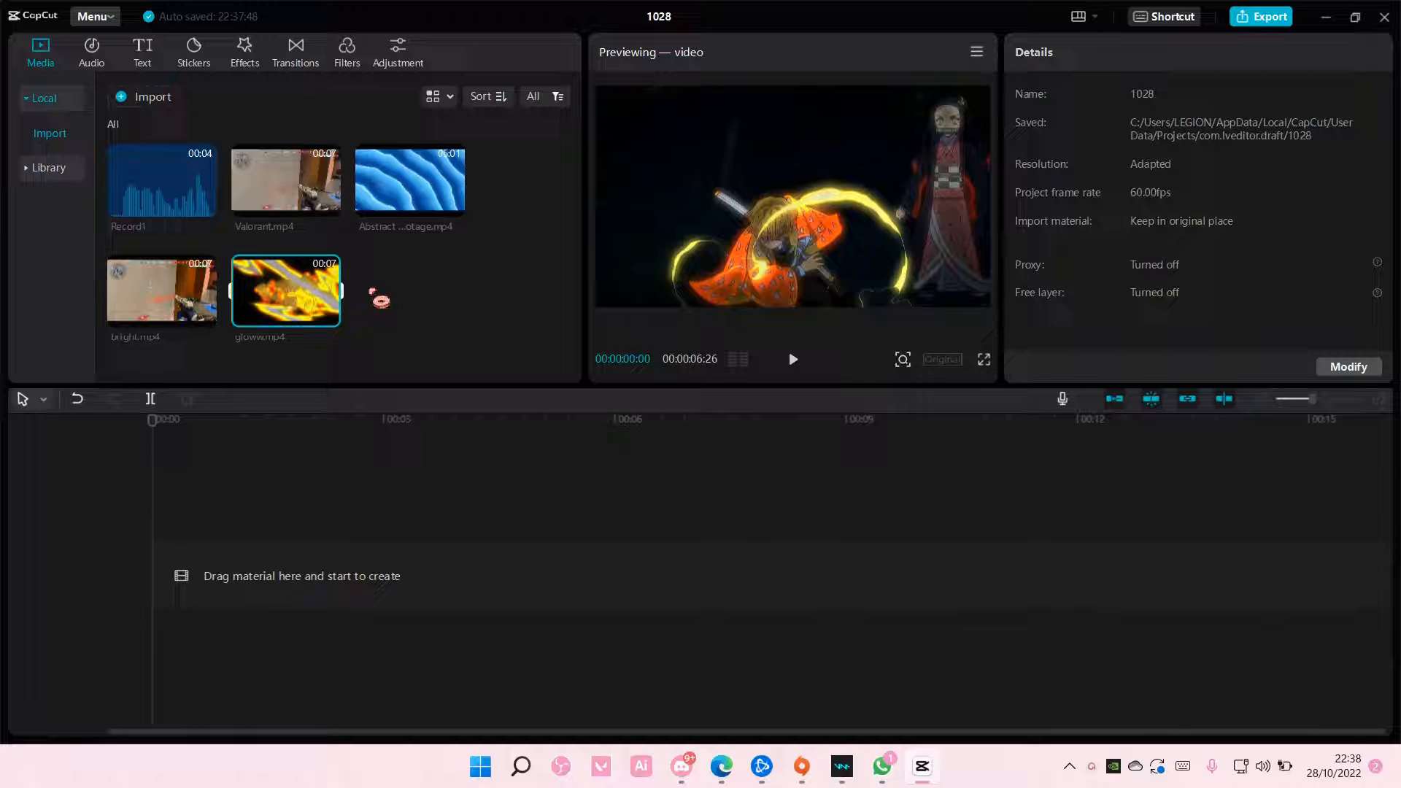
mouse_move(333, 320)
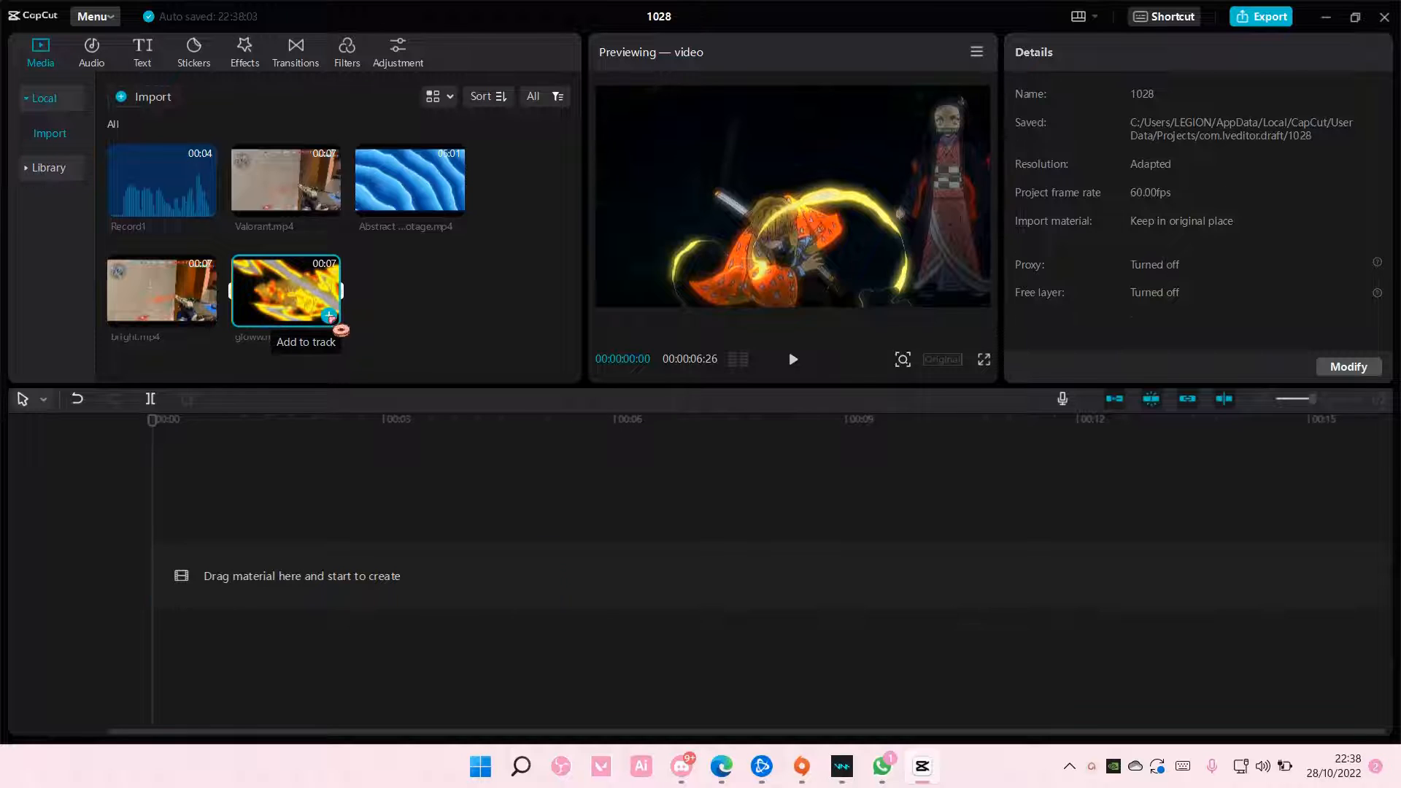
Step: Add glowww.mp4 to the timeline, pick a frame near the start, and start a still-frame export
click(340, 328)
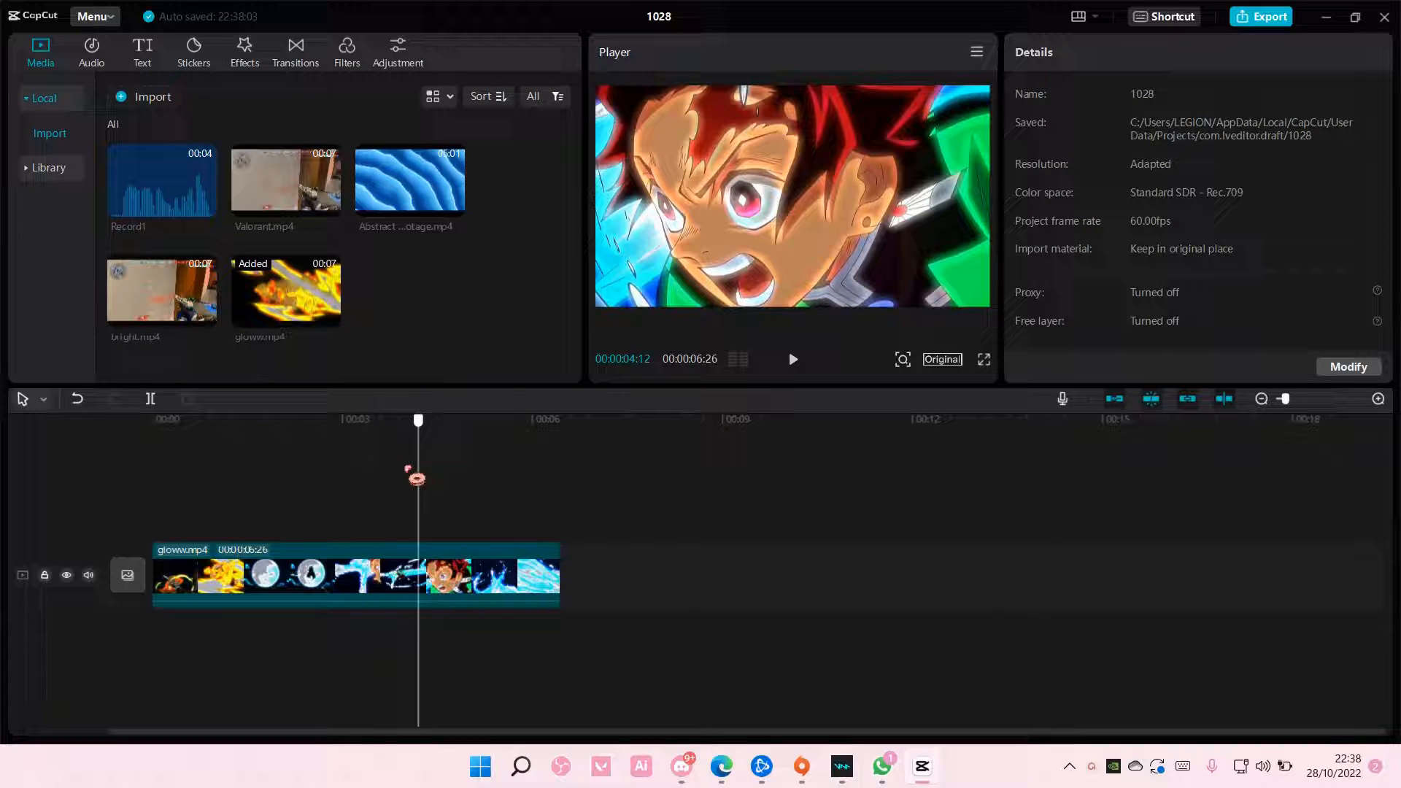
click(262, 420)
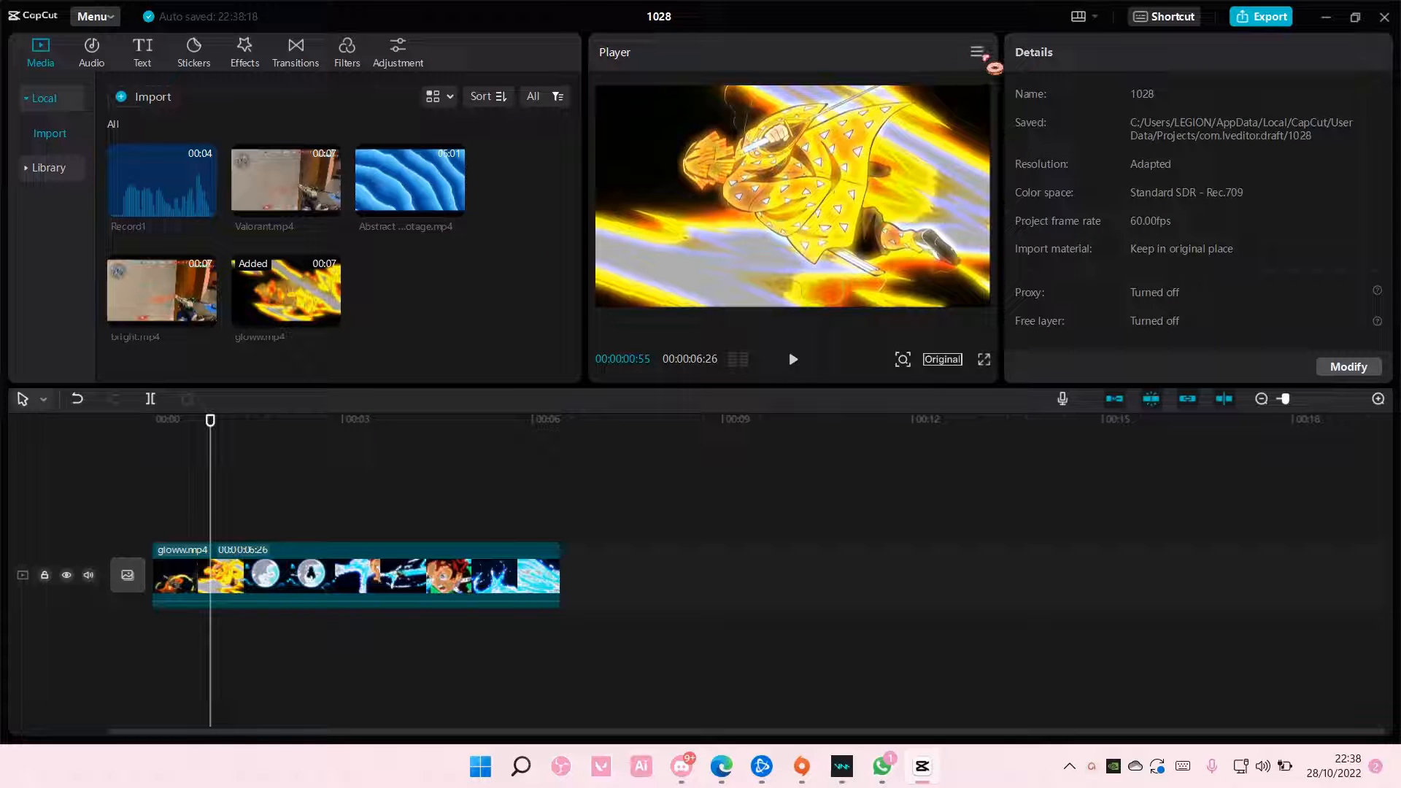
click(977, 53)
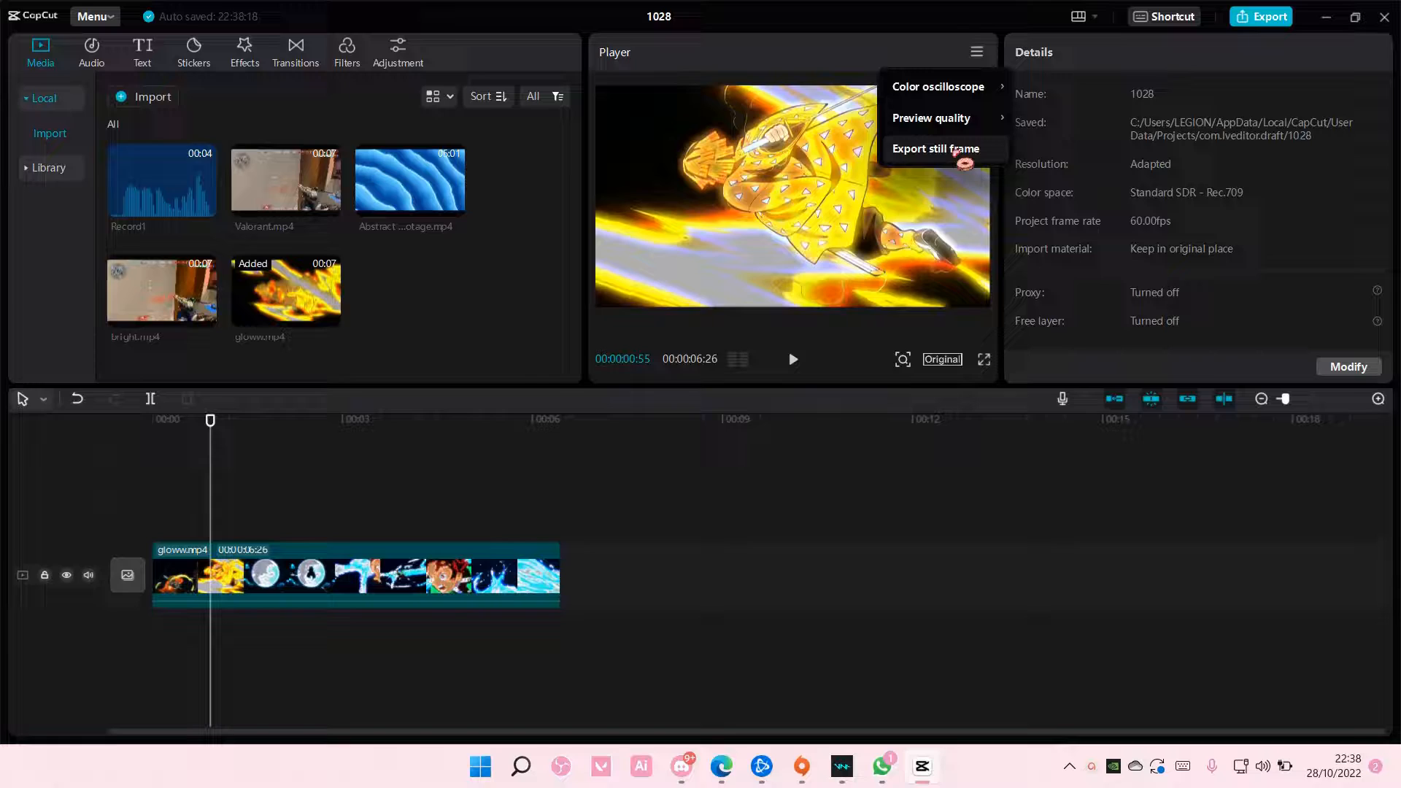
click(934, 149)
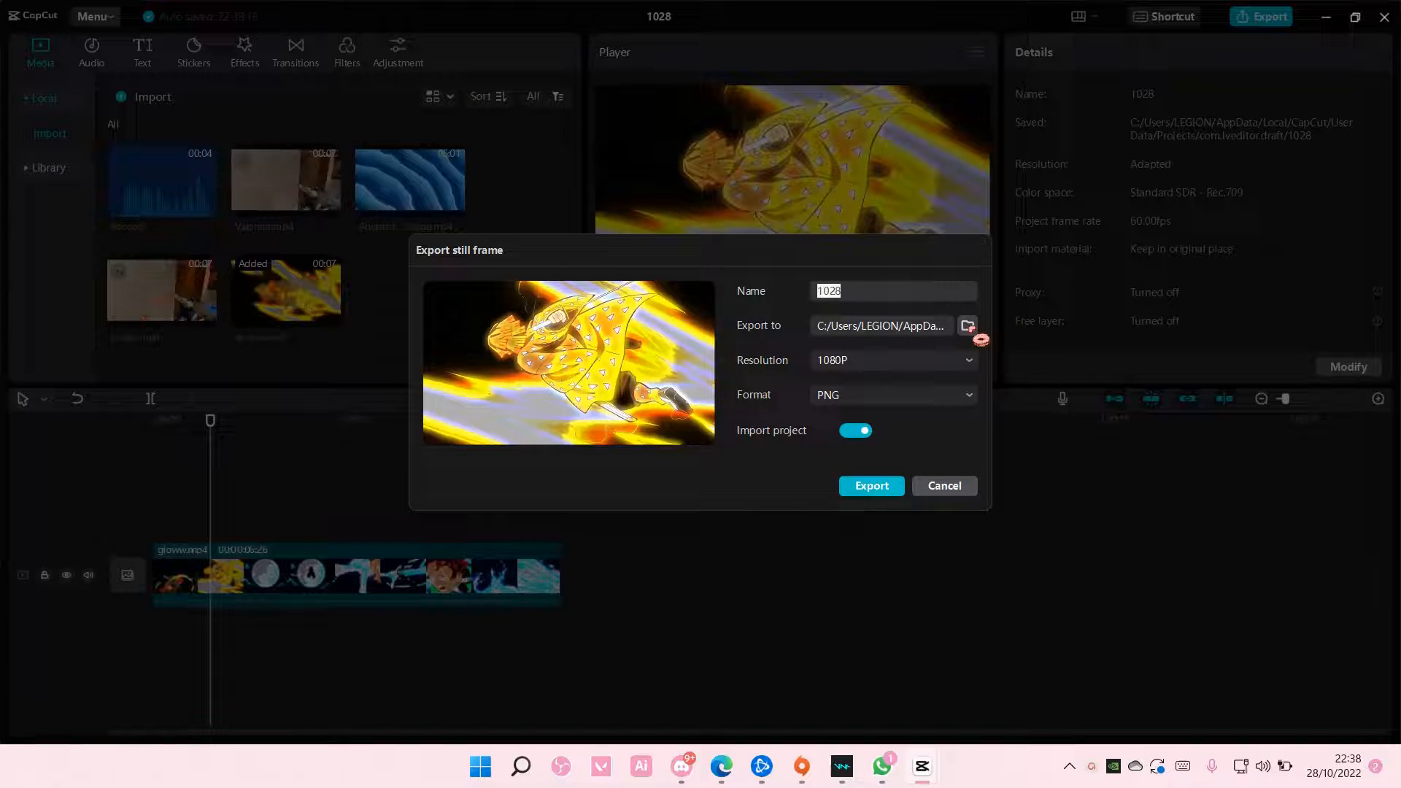
Step: Set the still image's save location to the Desktop folder
click(966, 326)
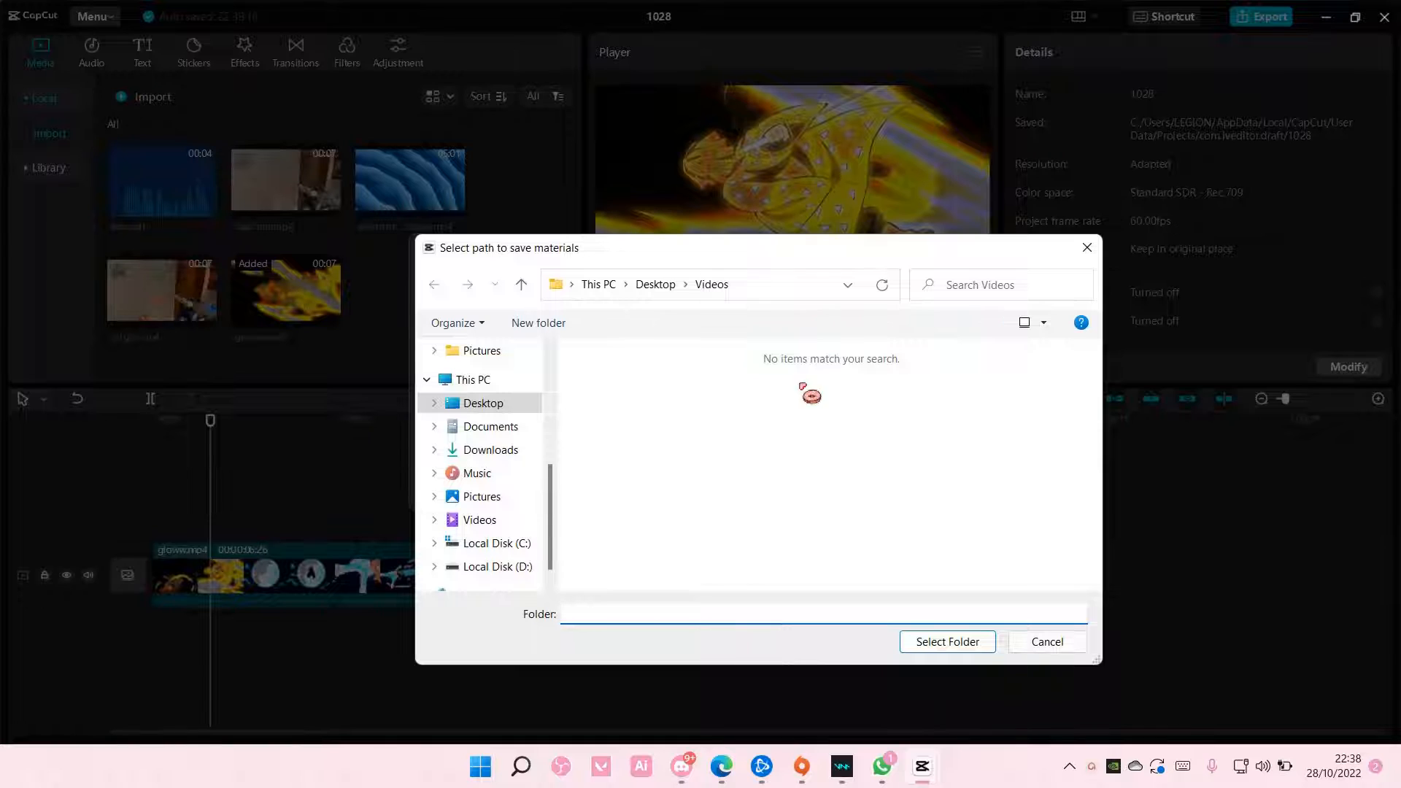
click(946, 642)
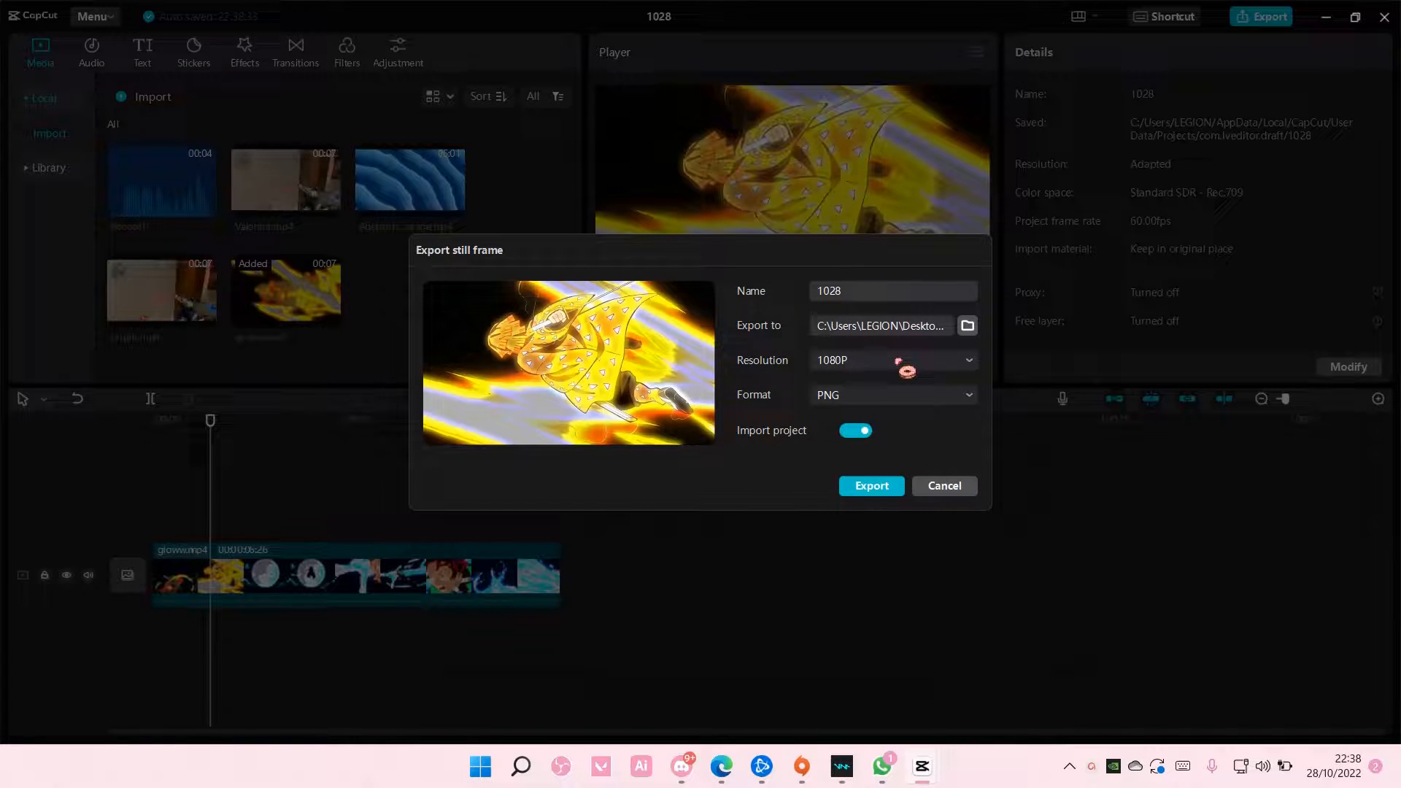
Step: Set the still resolution to 4K and export it into the project as 1028.png
click(890, 360)
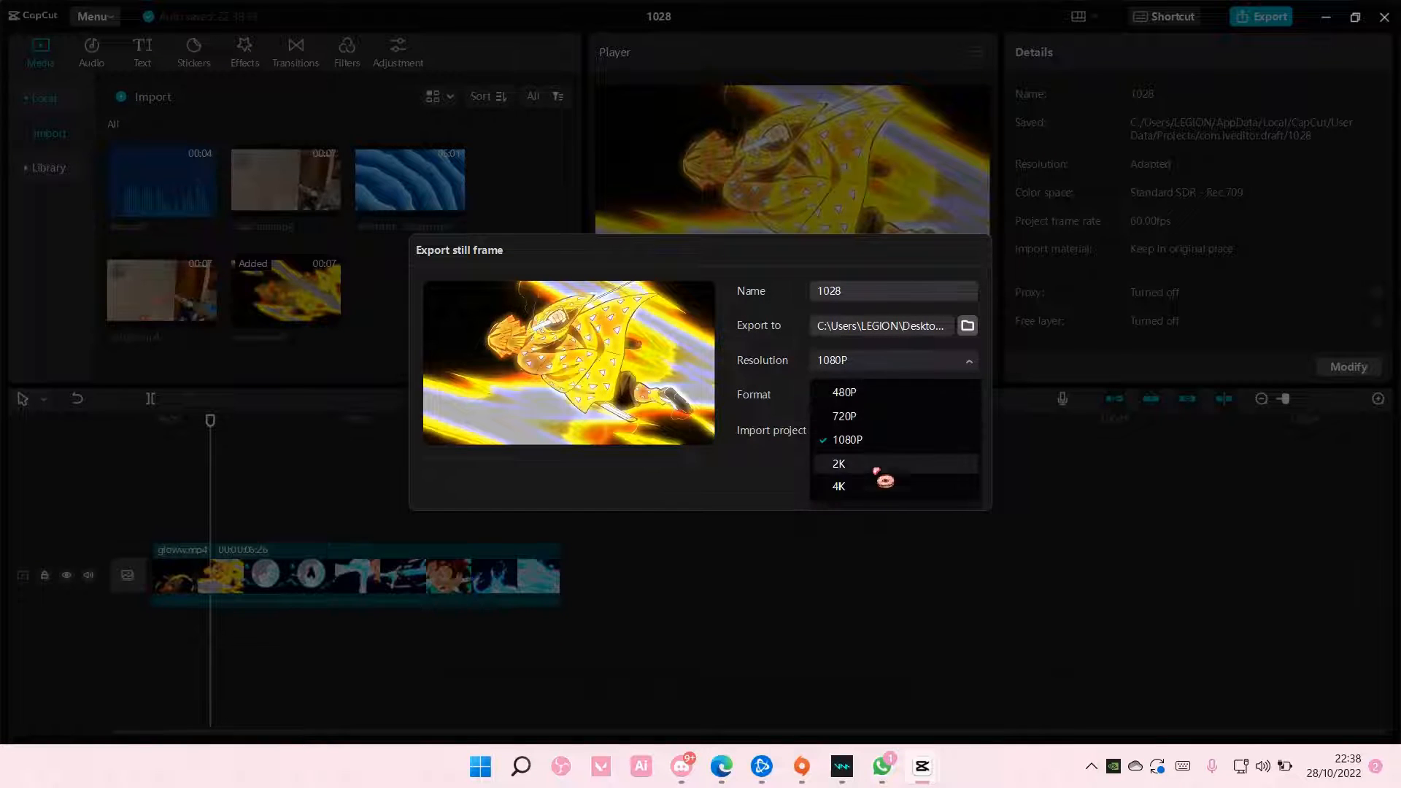
click(838, 484)
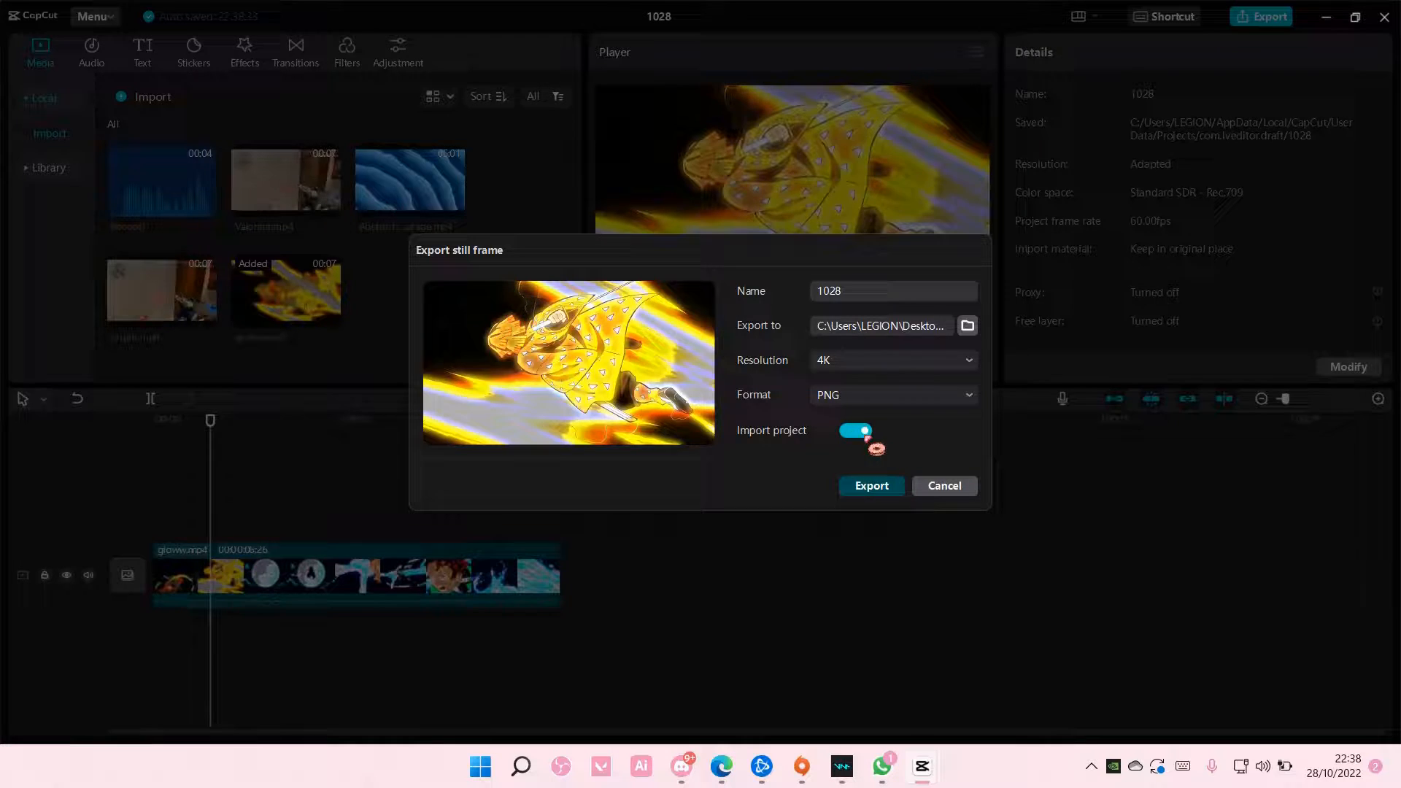
click(870, 484)
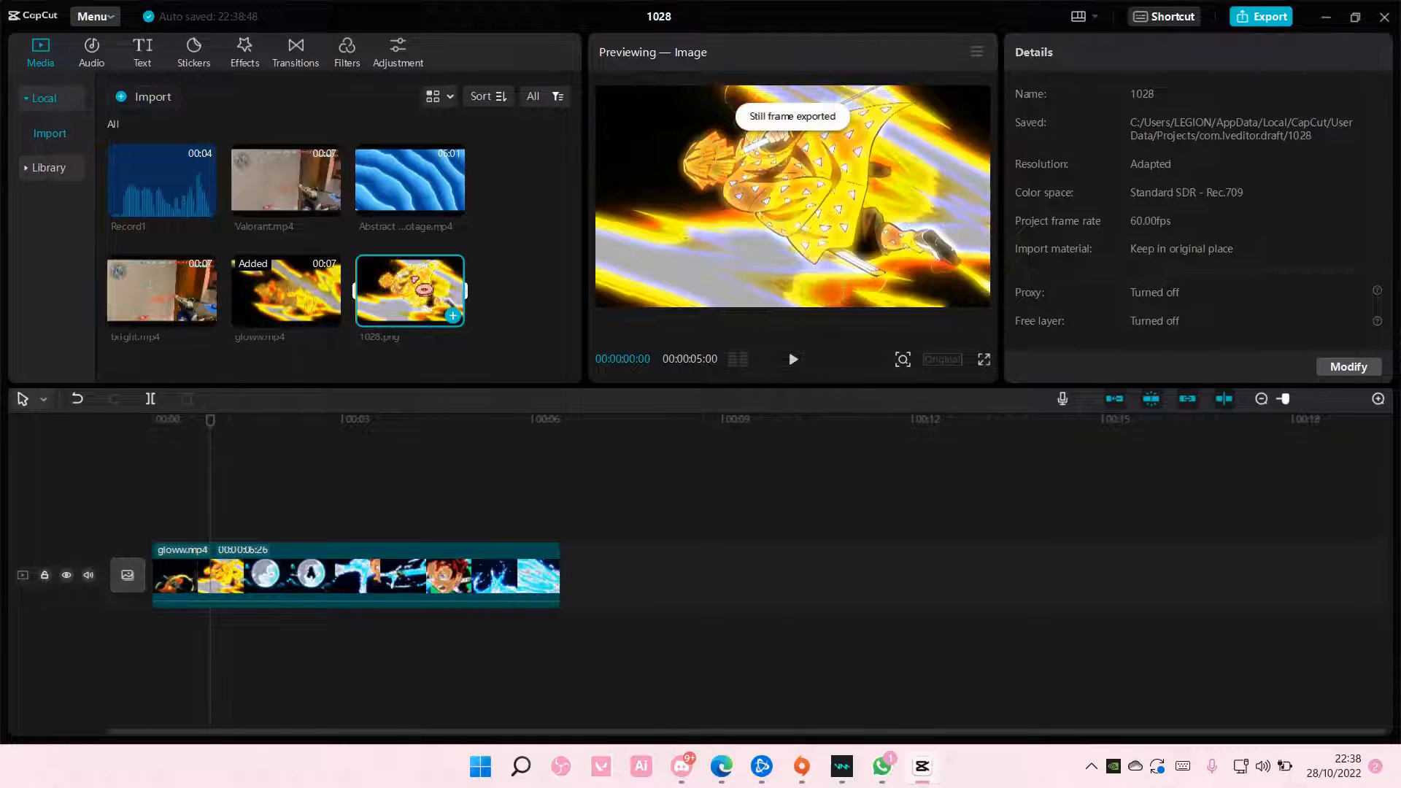